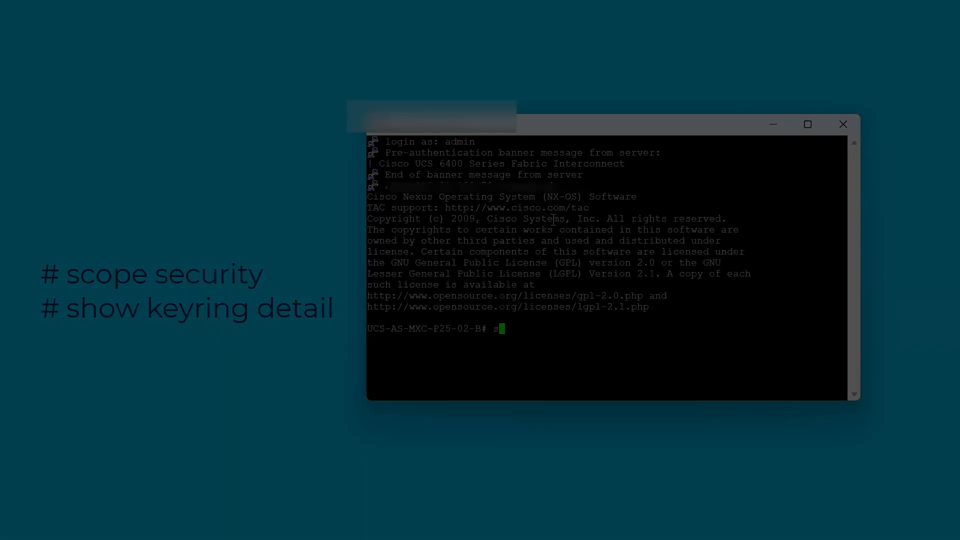
- Enter the security scope and list the detailed keyring information with 'show keyring detail'
type("cope sec")
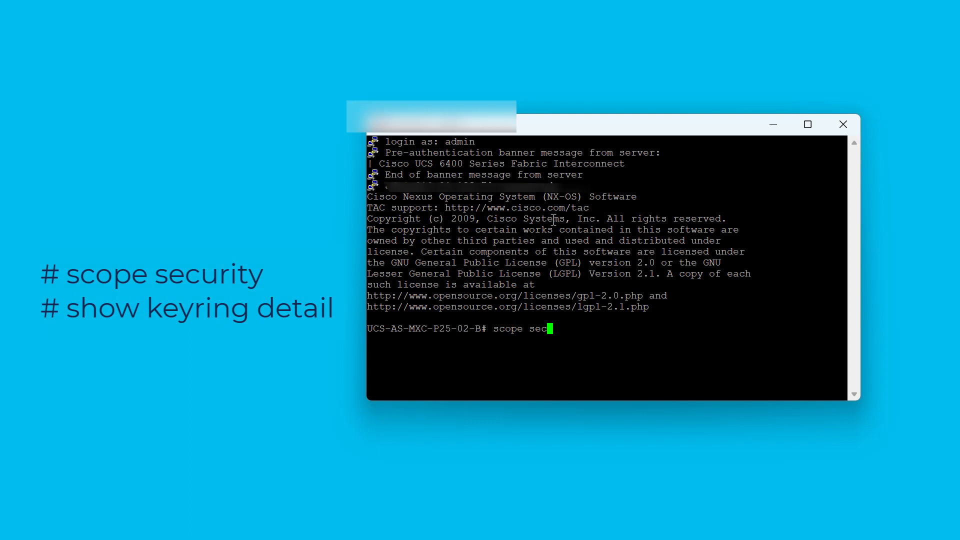
key("Return")
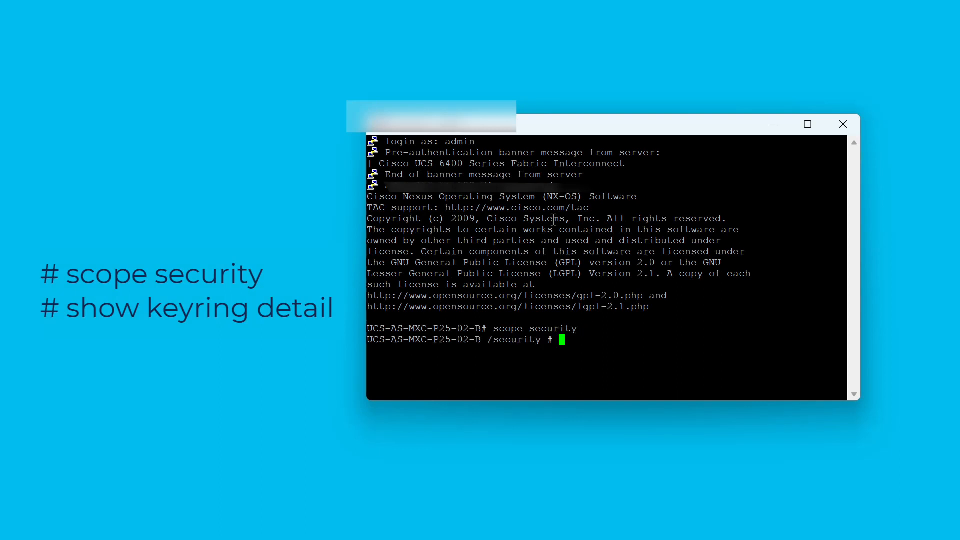
type("show key")
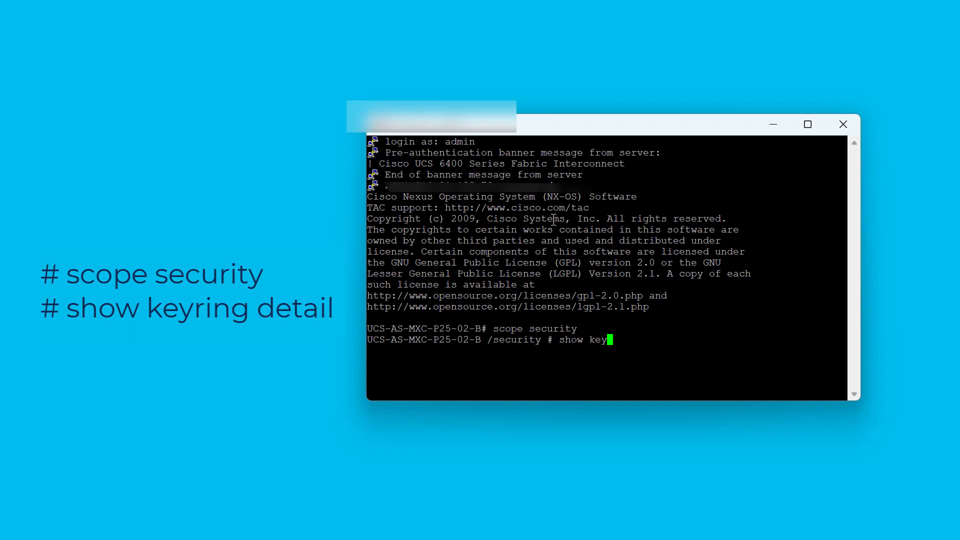
type("ring detail")
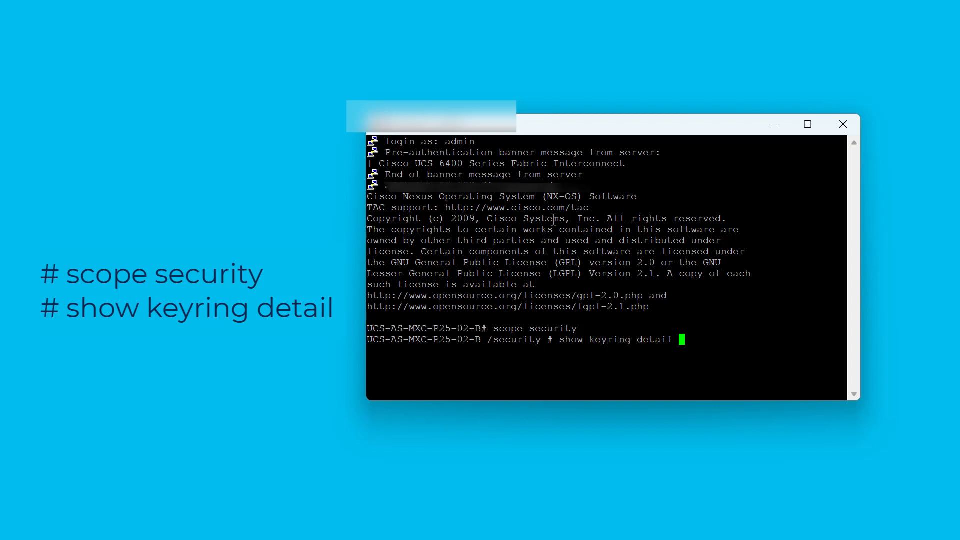
key("Return")
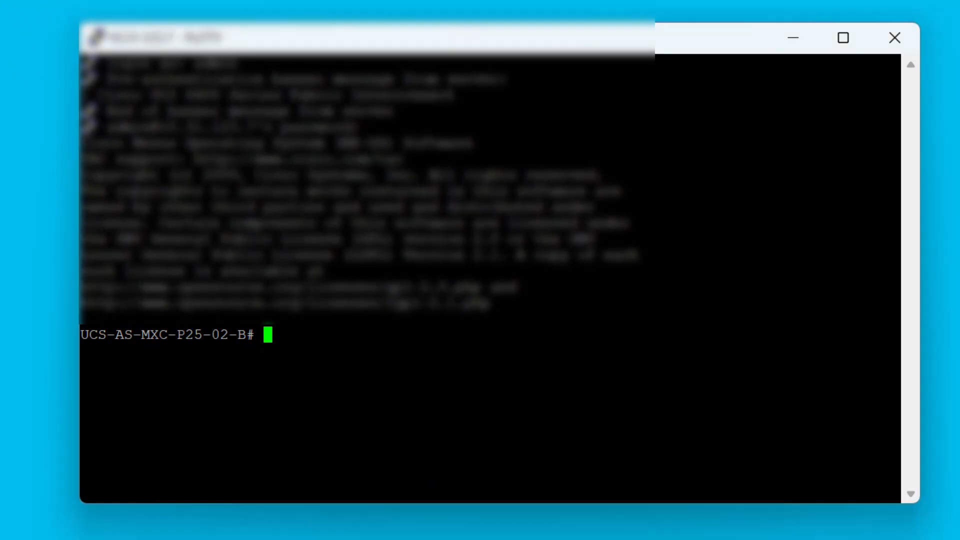
- Re-enter the security scope and move into the default keyring scope
type("scope")
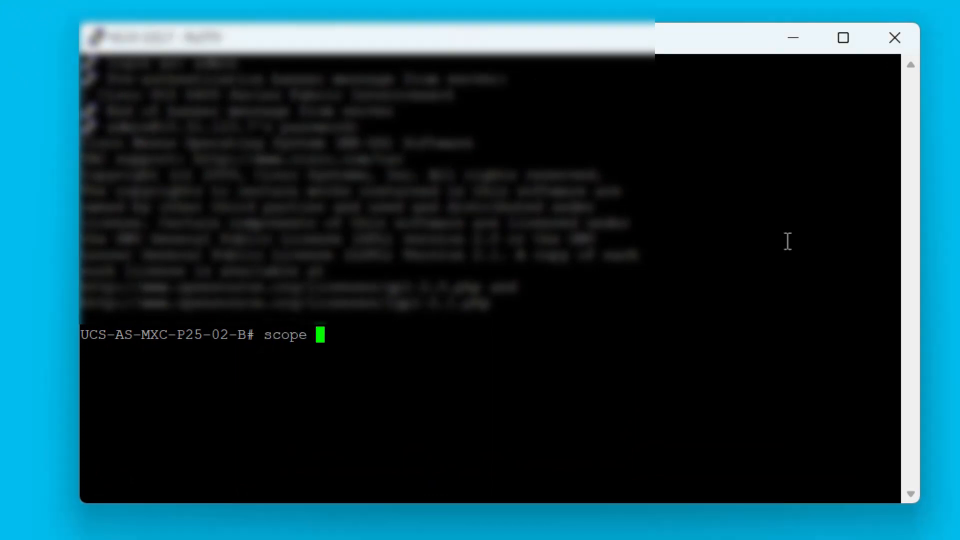
type("security")
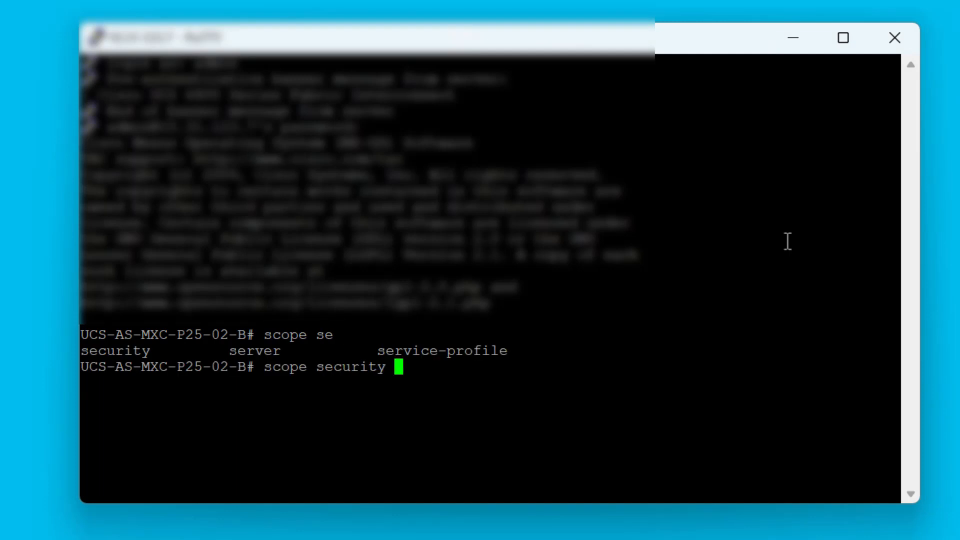
key("Return")
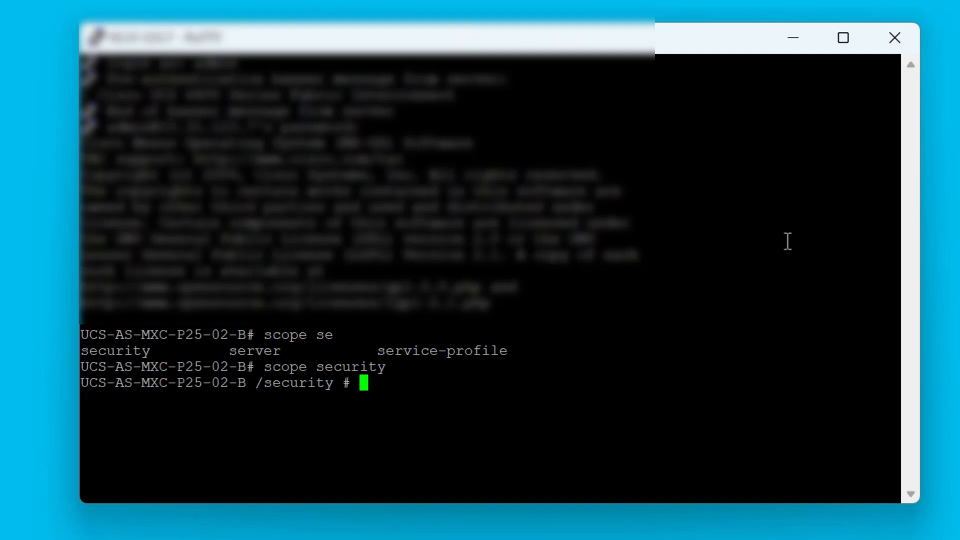
type("scope k")
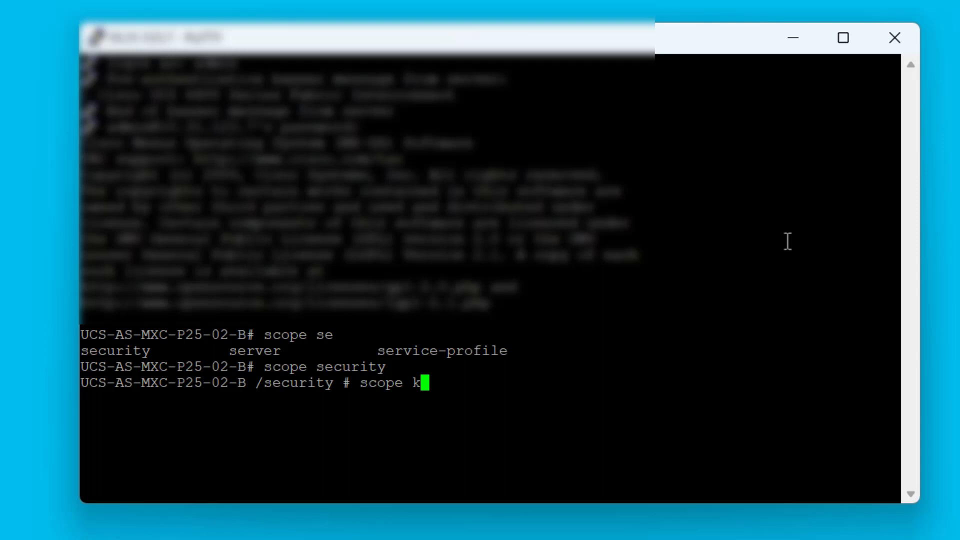
type("eyring")
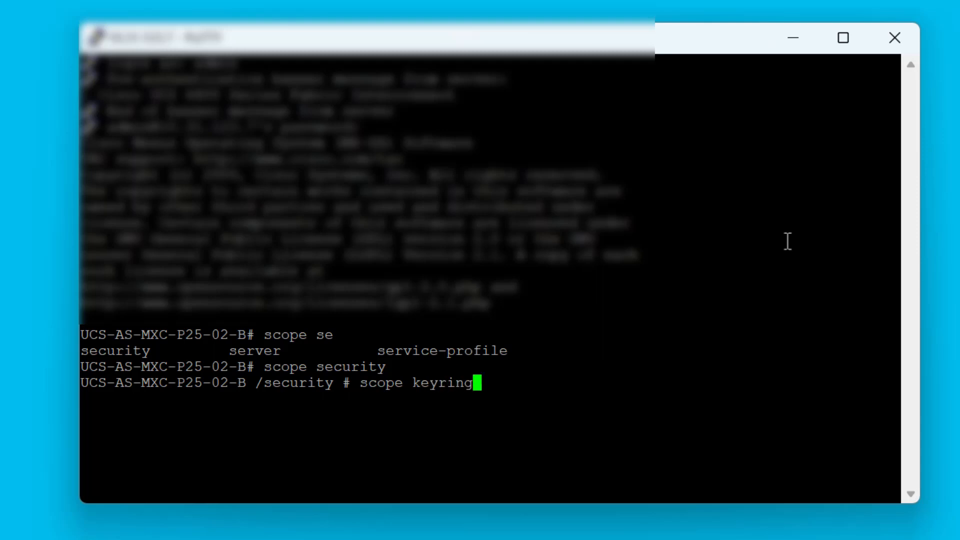
type("default")
type("set re")
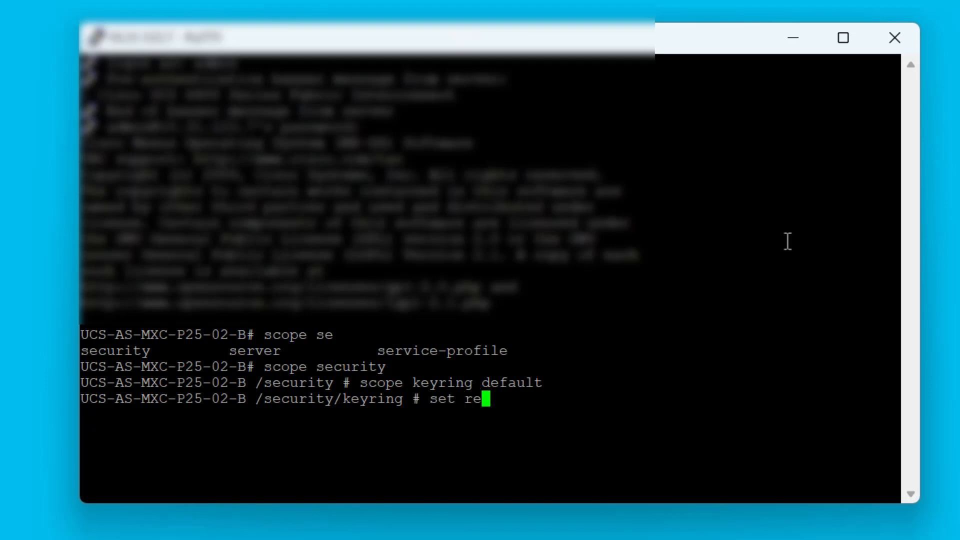
- Set regenerate to yes on the default keyring and stage the commit-buffer command
type("generate yes")
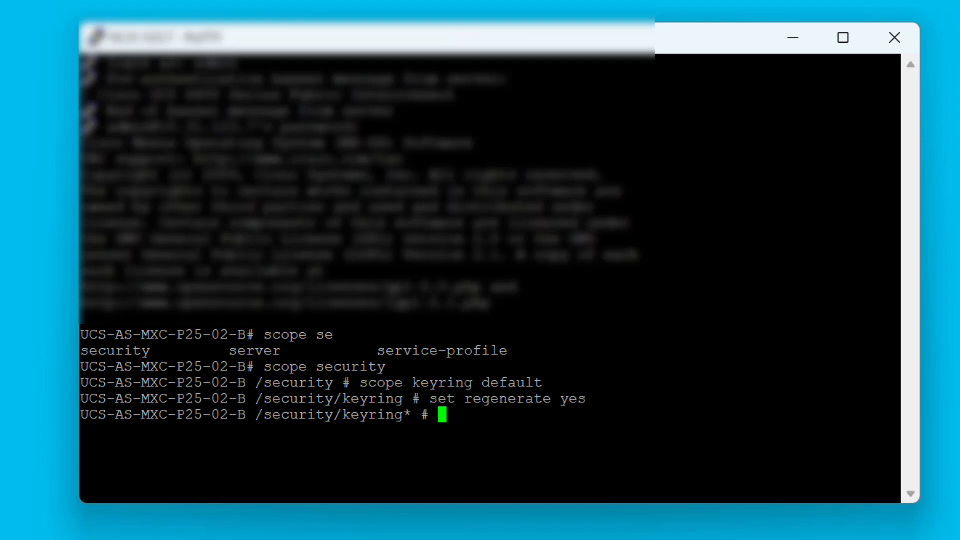
mouse_move(407, 416)
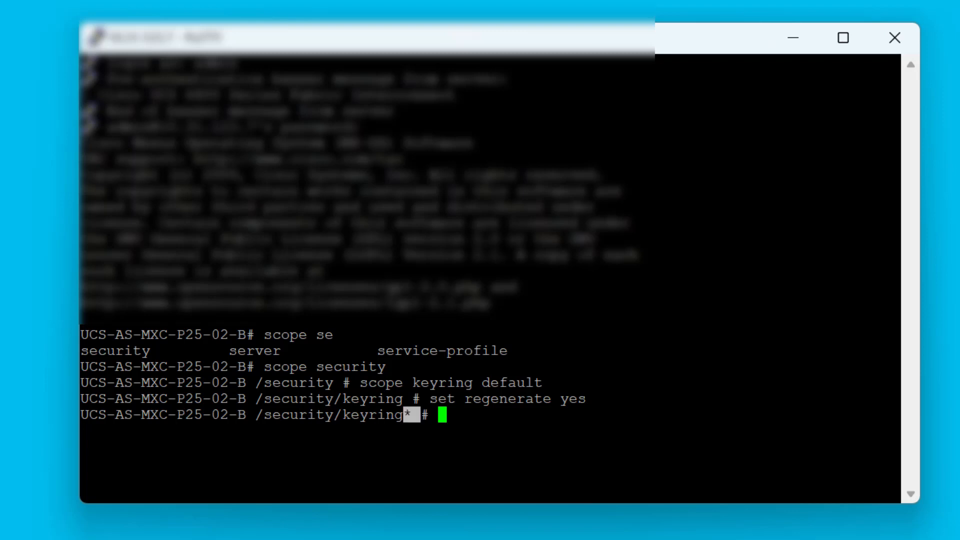
type("commi")
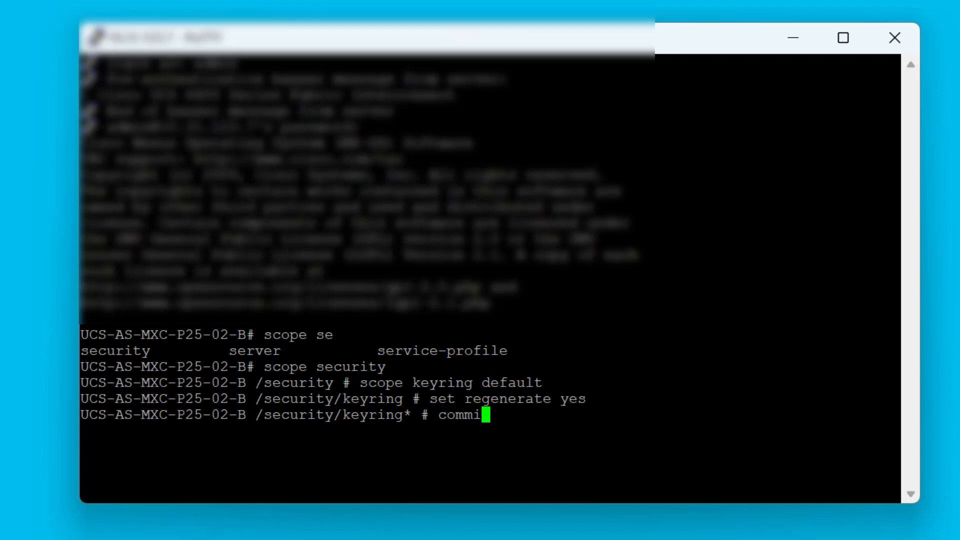
type("t-buffer")
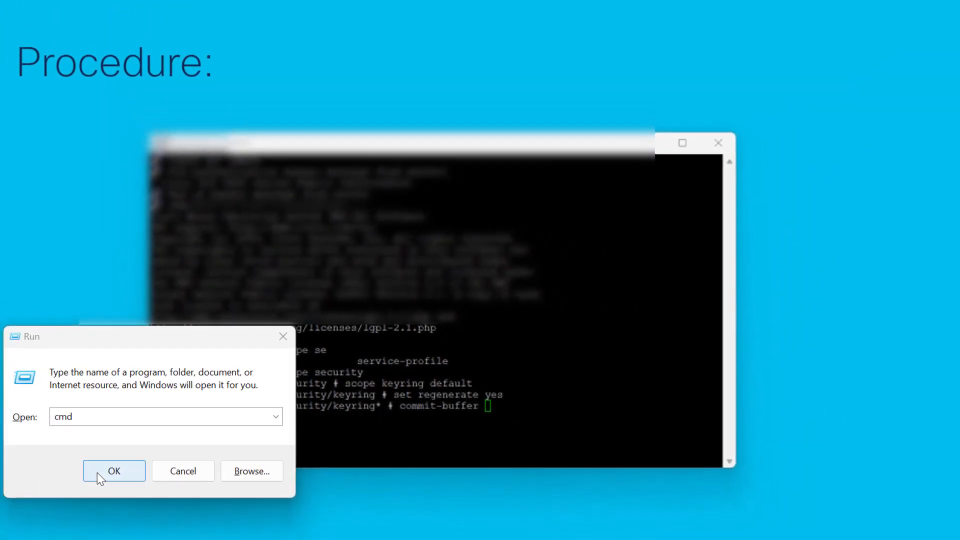
- Start a continuous 'ping -t' to the fabric interconnect in cmd and commit the keyring regeneration
left_click(113, 471)
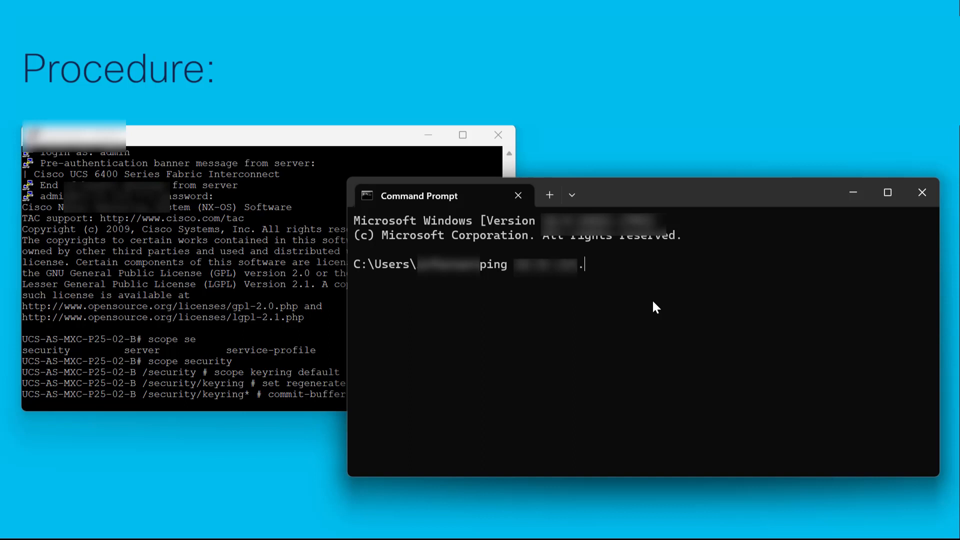
type("7 -t")
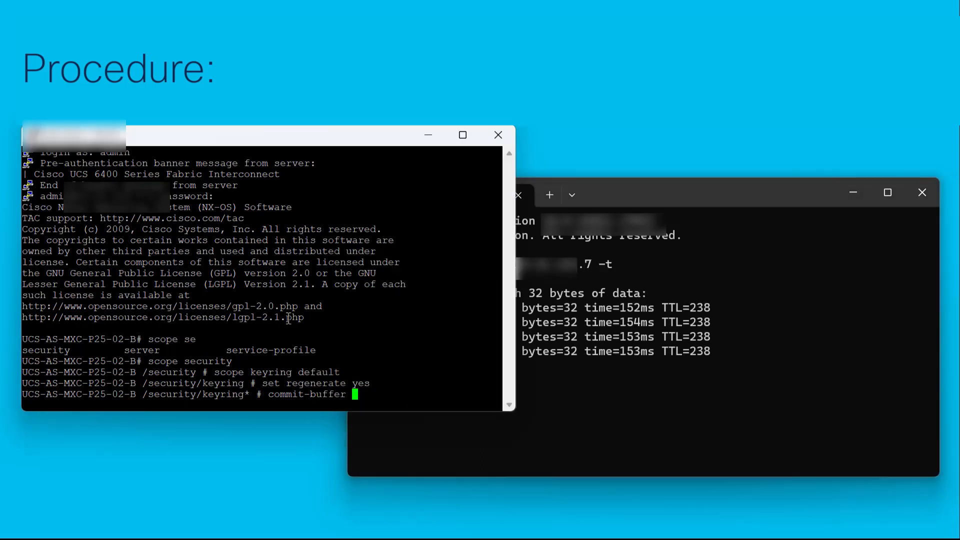
key("Return")
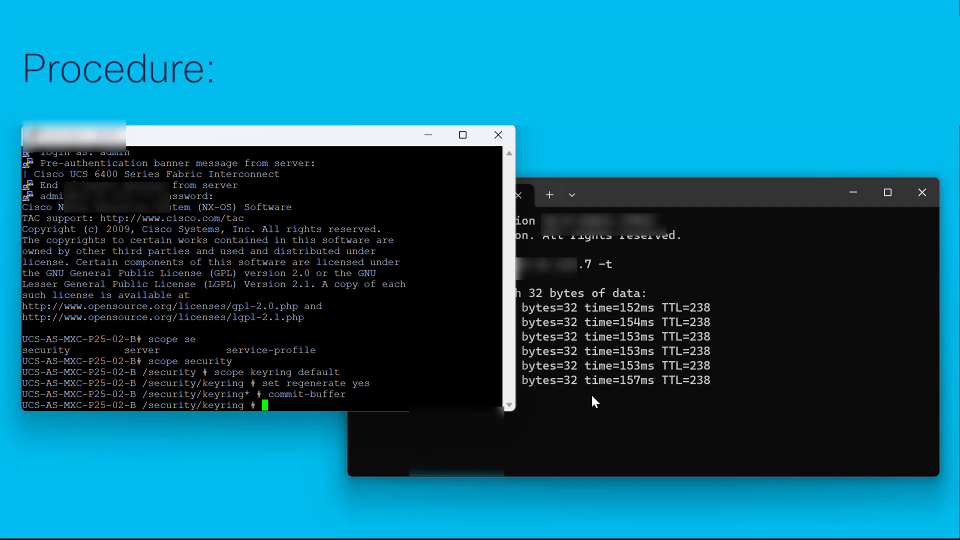
mouse_move(582, 418)
type("show")
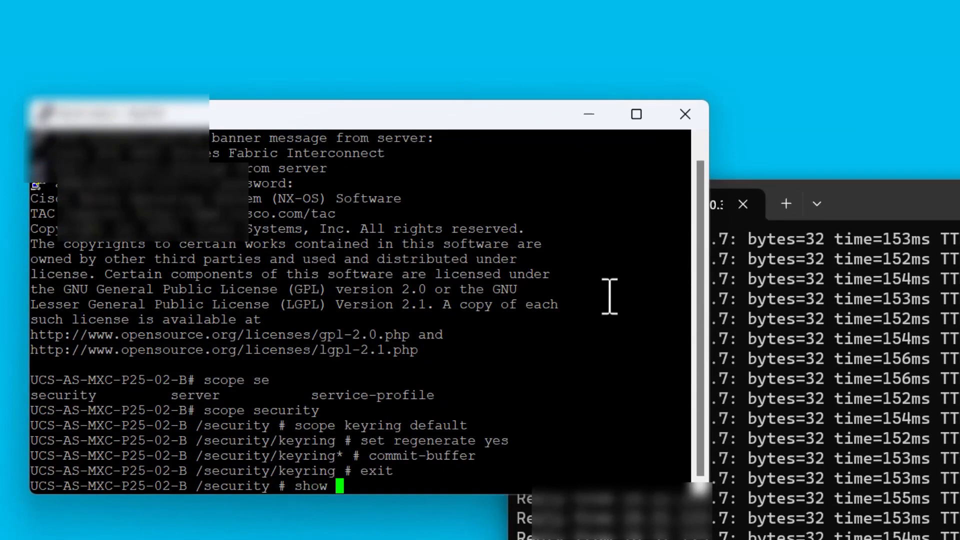
- Exit back to the security scope and begin a 'show keyring' command
type("keyr")
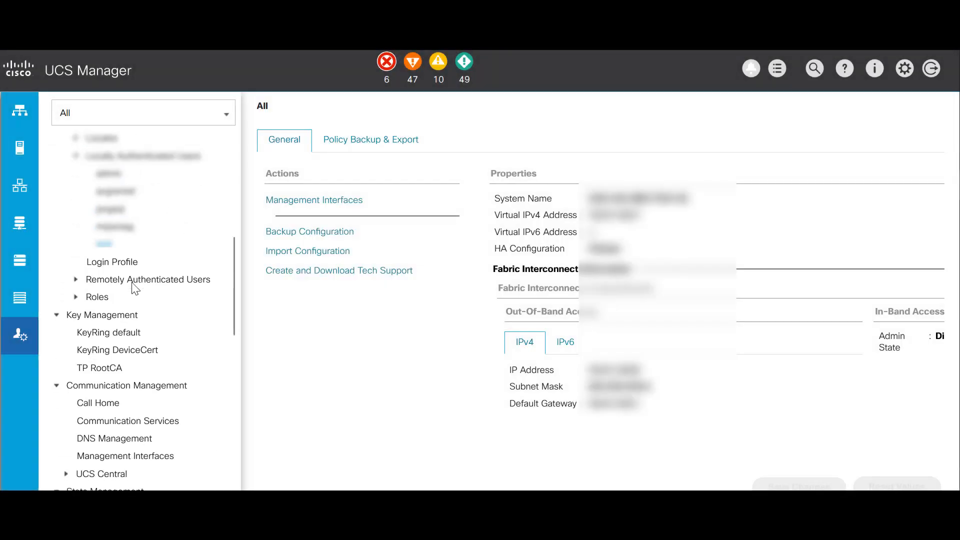
- Show the default keyring's properties and expand its self-signed certificate text
left_click(108, 332)
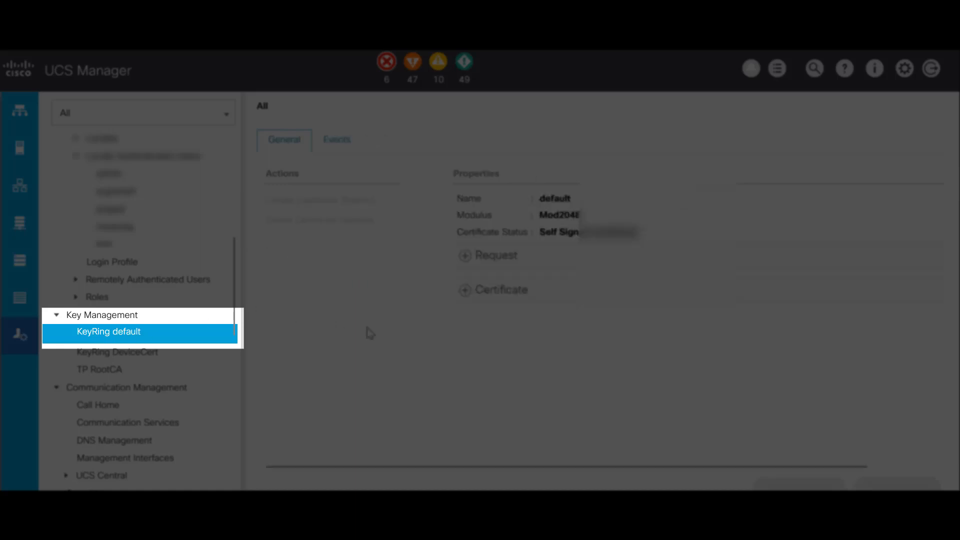
left_click(495, 290)
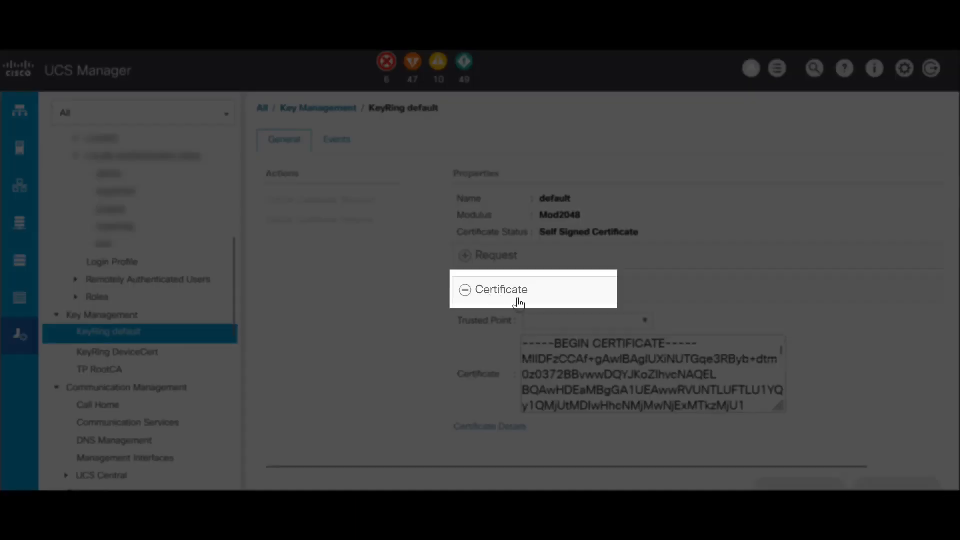